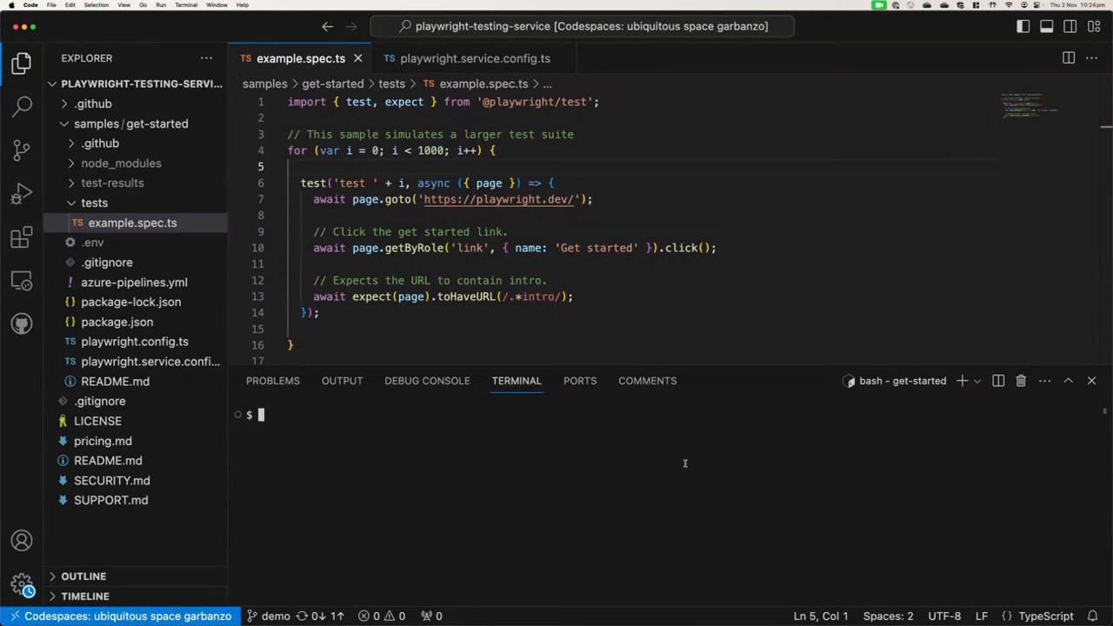
pyautogui.moveTo(667, 479)
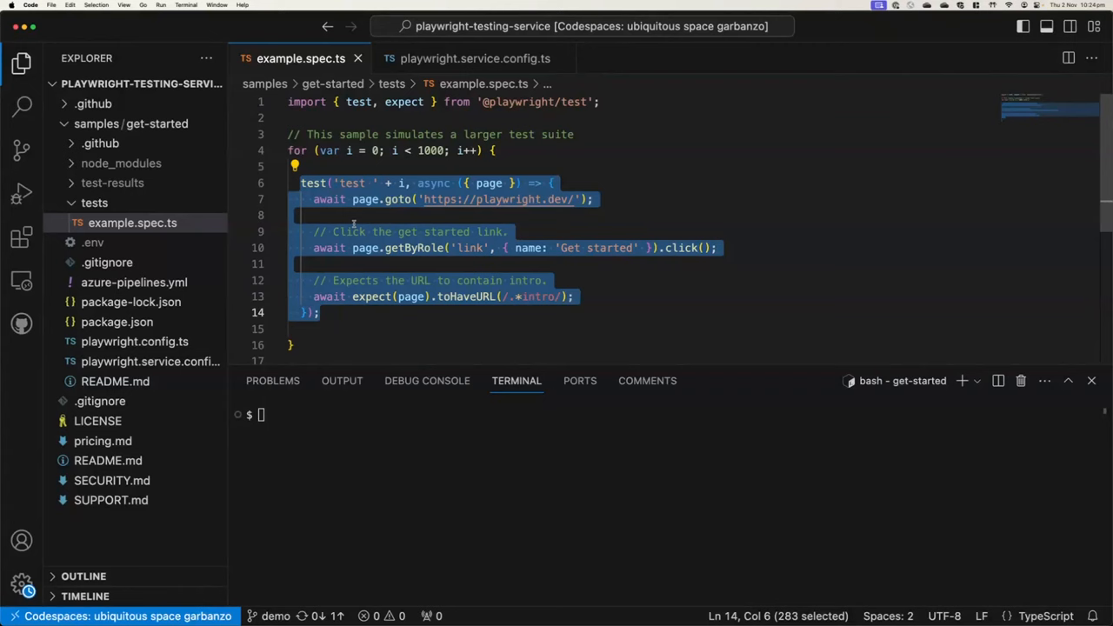
# Start the local 'npx playwright test' run of 1000 tests on 2 workers
pyautogui.click(300, 215)
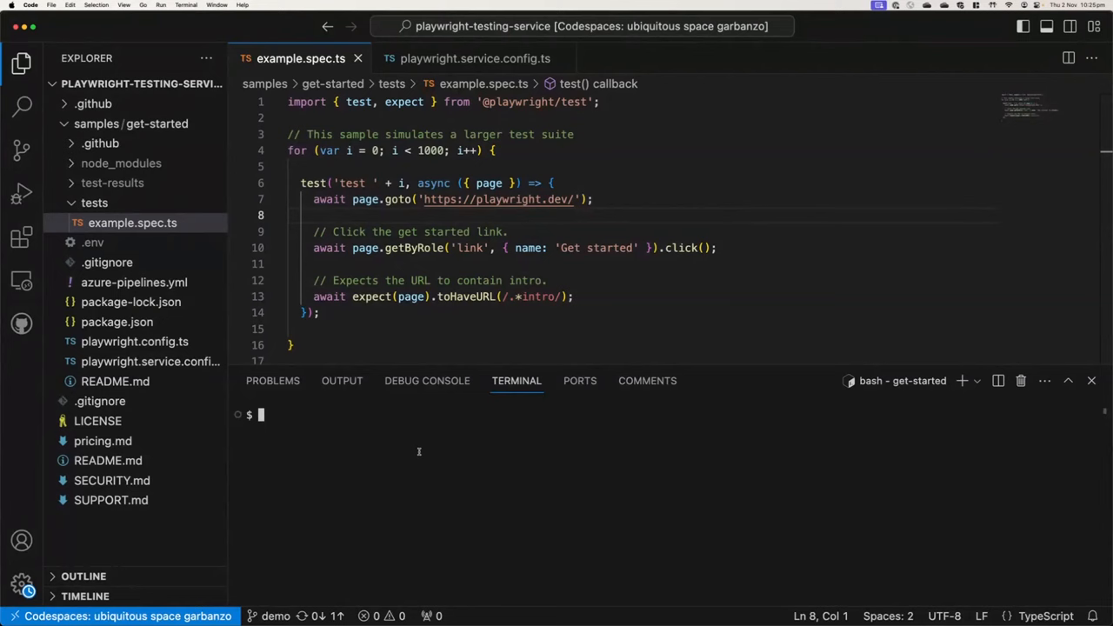
pyautogui.write('npx playwright test')
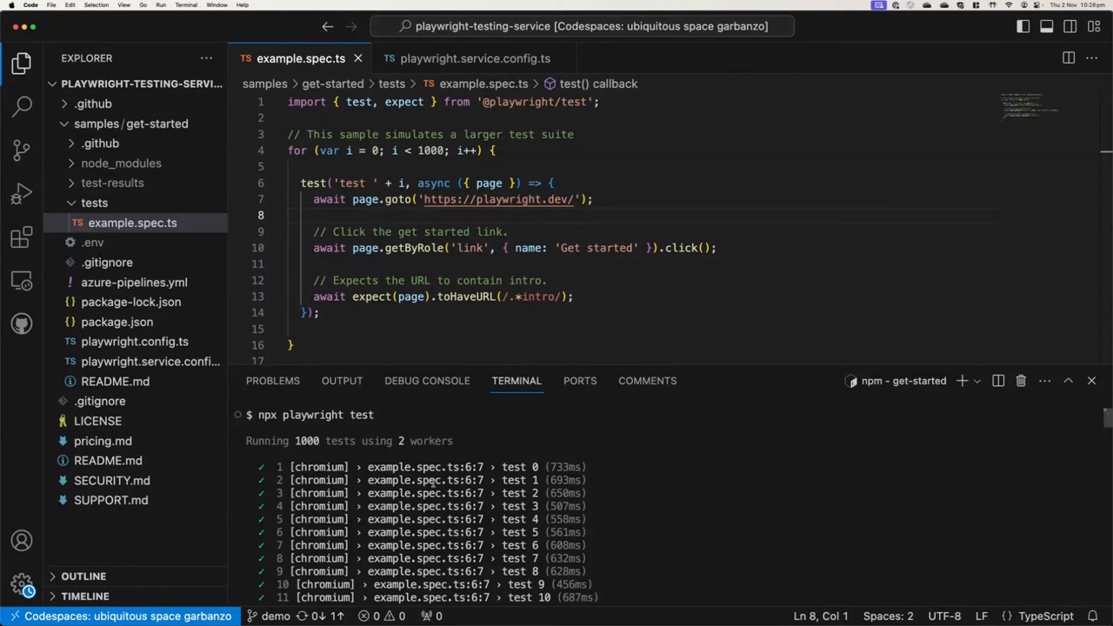
pyautogui.doubleClick(423, 441)
pyautogui.write('npx playwright test')
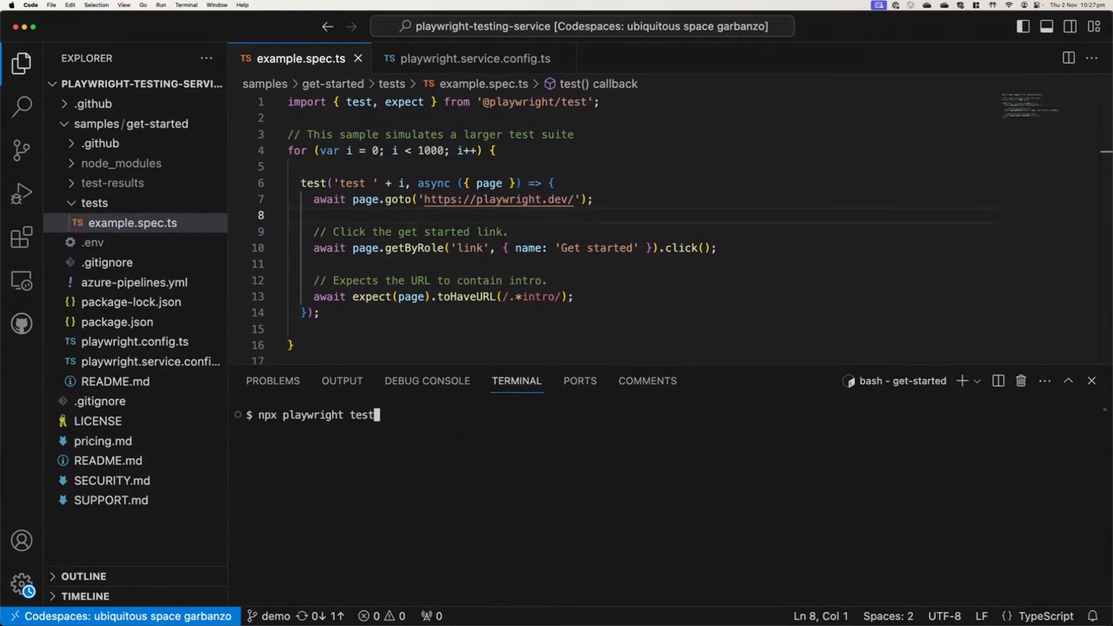
# Add --workers=20 to the npx playwright test command
pyautogui.write('--workers=')
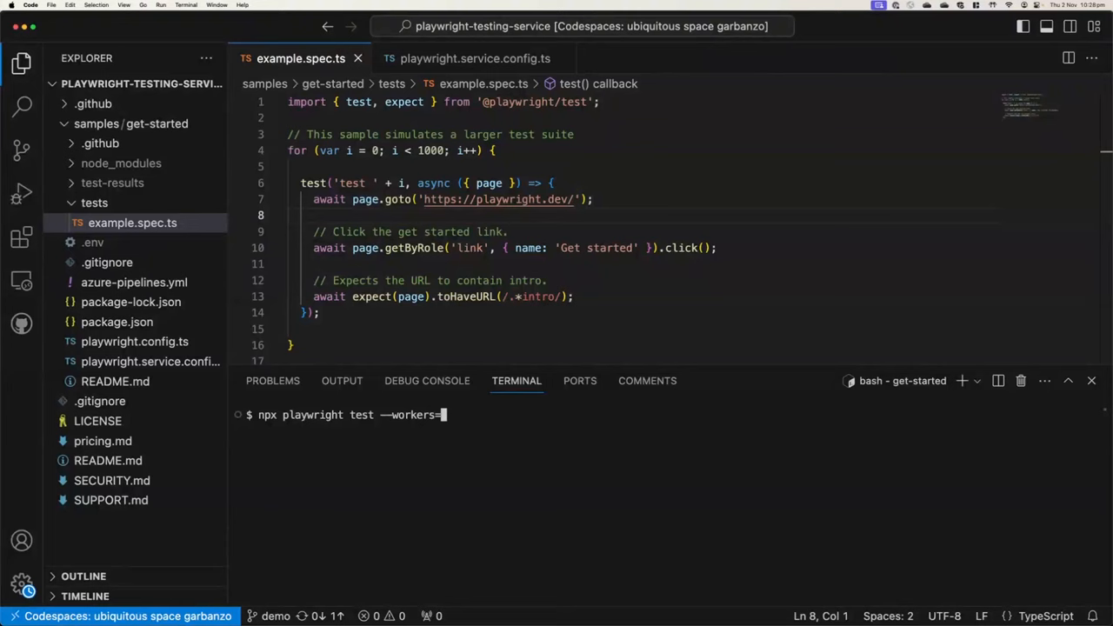
pyautogui.write('20')
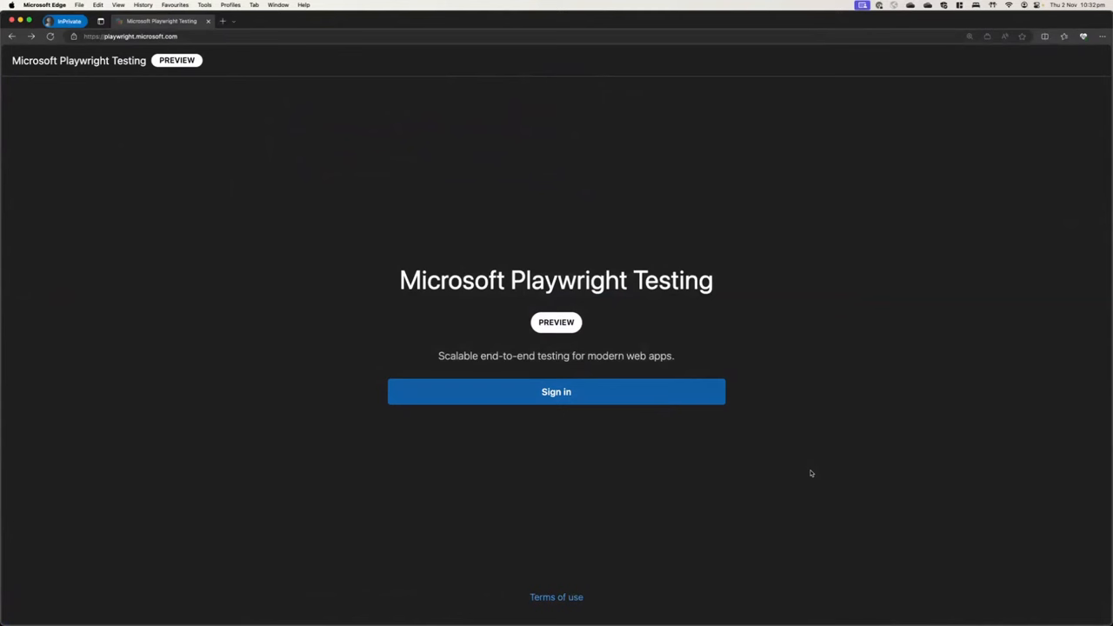
pyautogui.moveTo(547, 485)
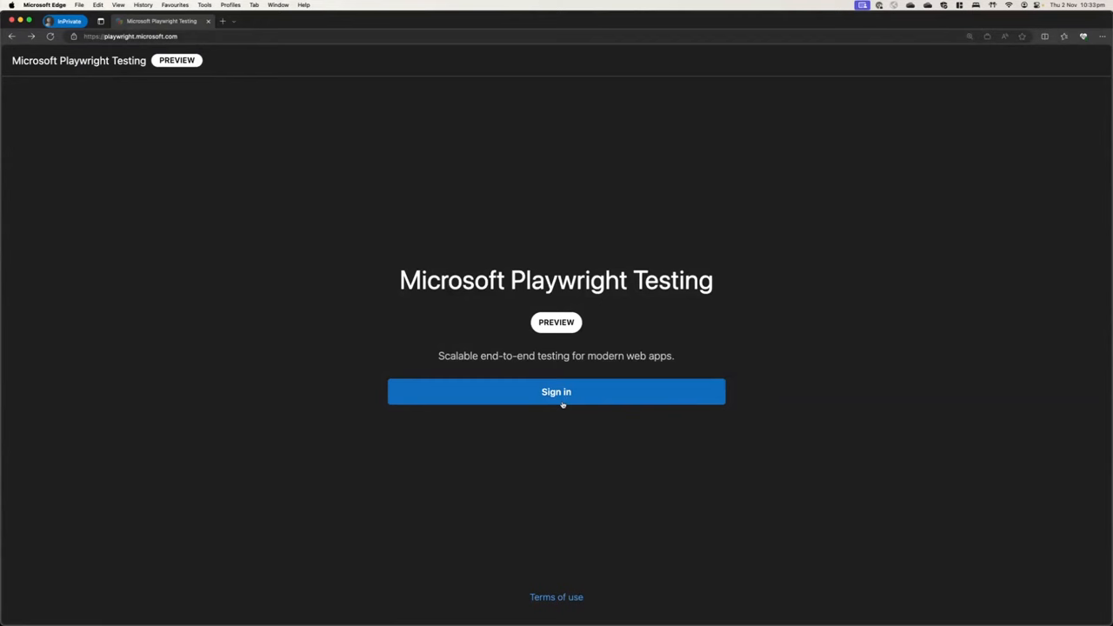
# Sign in to the Contoso7 workspace and scroll to the 20-worker setup step
pyautogui.click(556, 392)
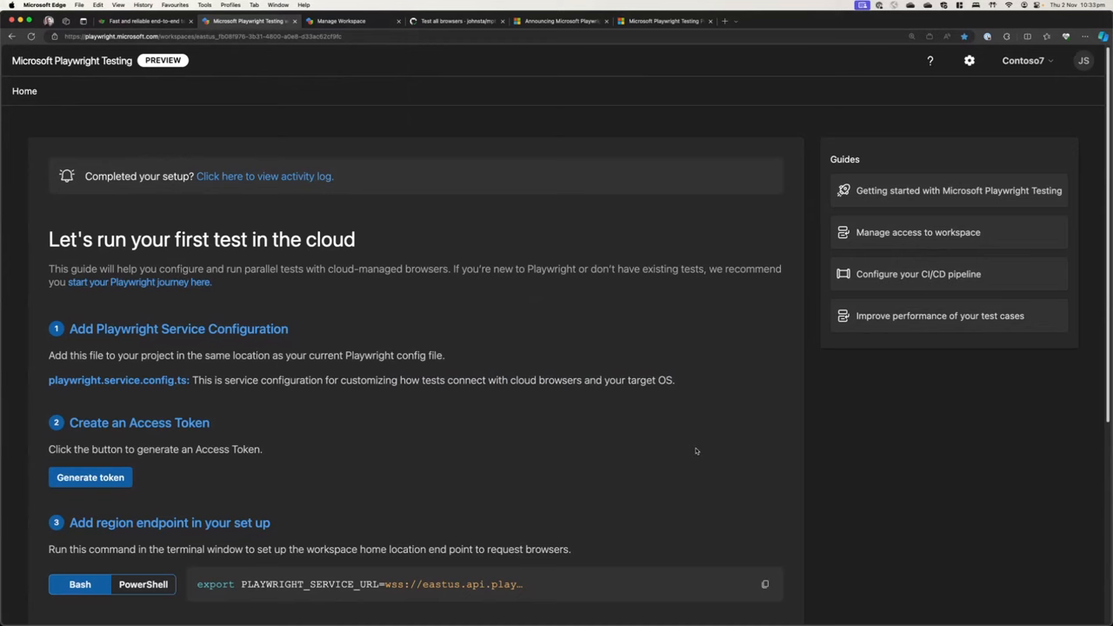
pyautogui.moveTo(680, 461)
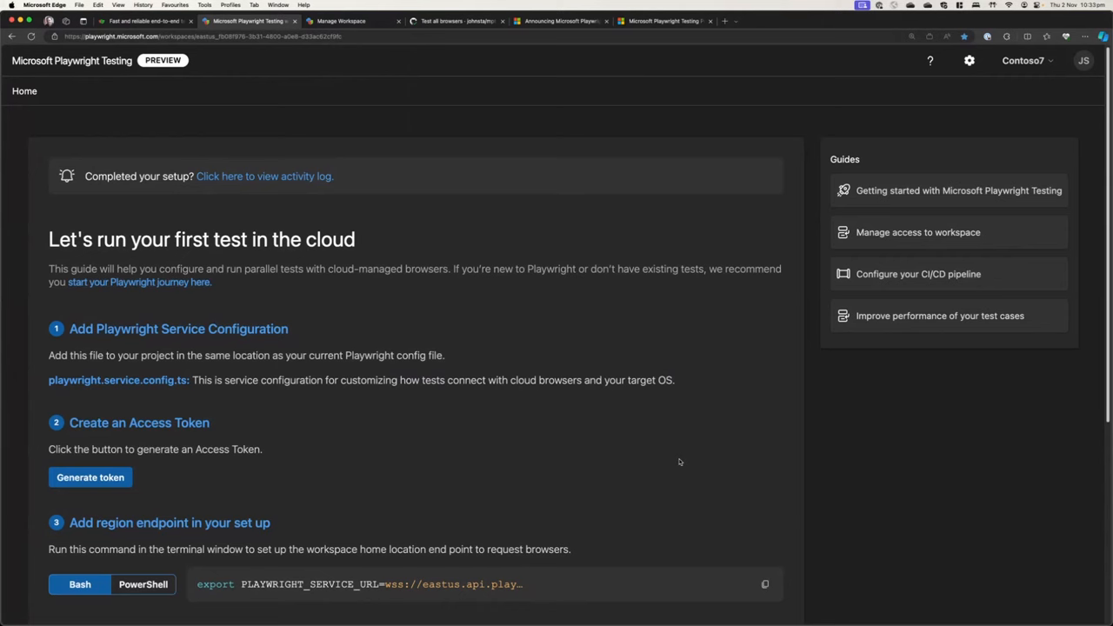
pyautogui.moveTo(416, 470)
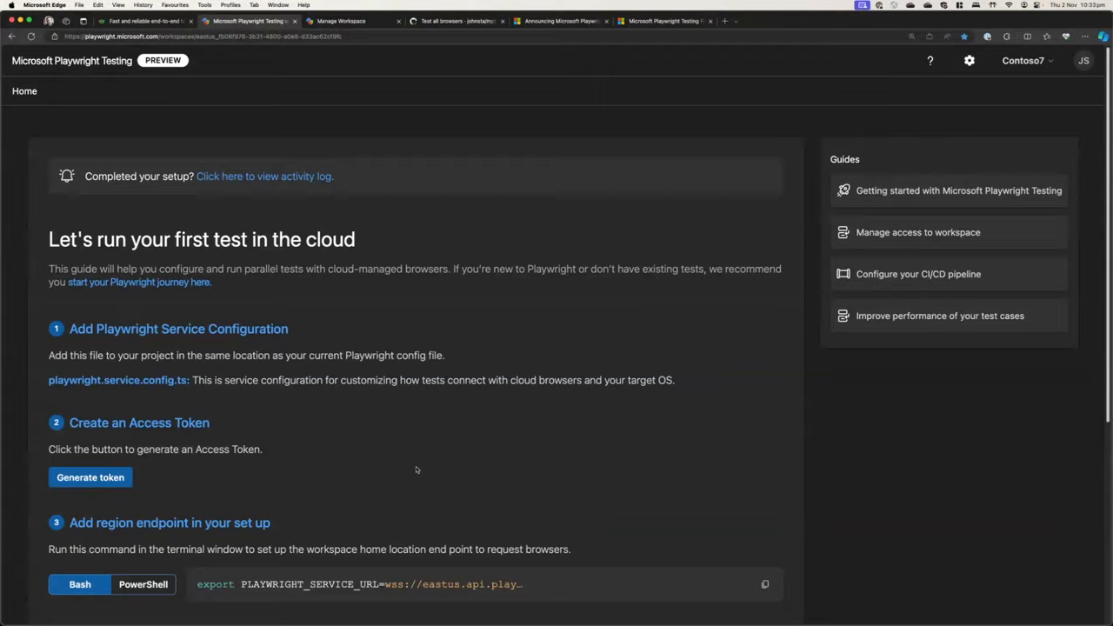
pyautogui.scroll(-3)
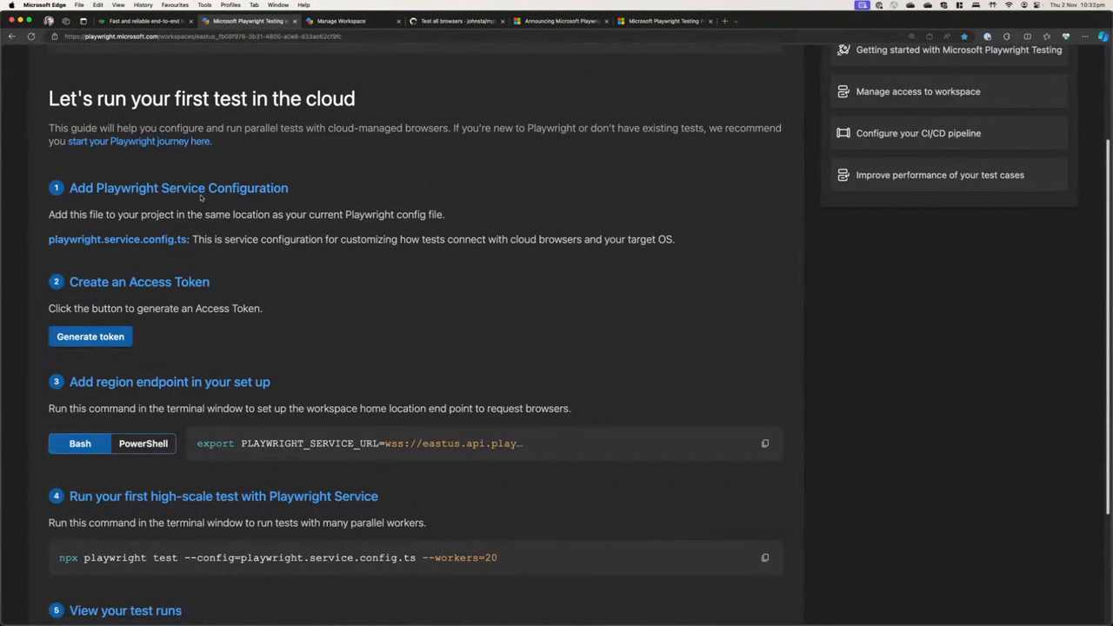
pyautogui.moveTo(355, 253)
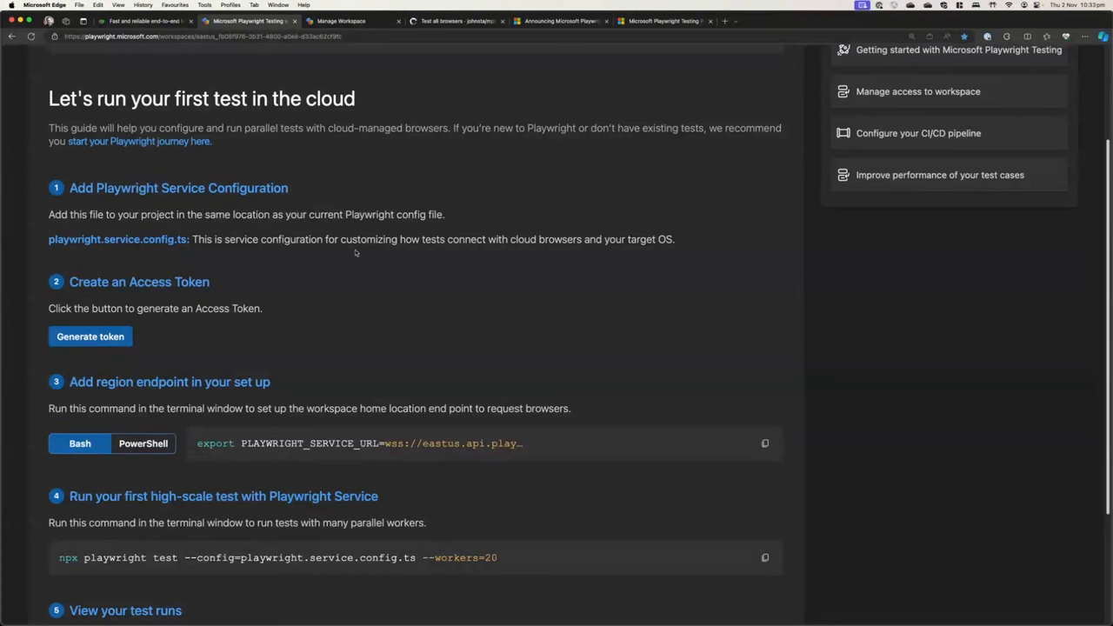
# Generate a workspace access token and scroll through the cloud-run guide
pyautogui.click(89, 337)
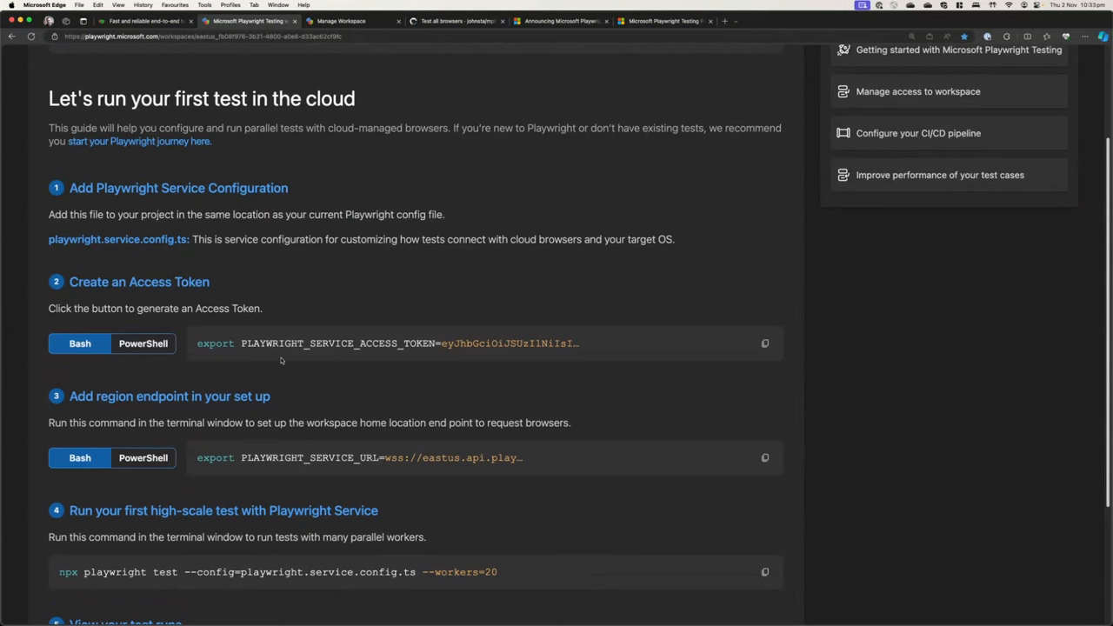
pyautogui.moveTo(333, 336)
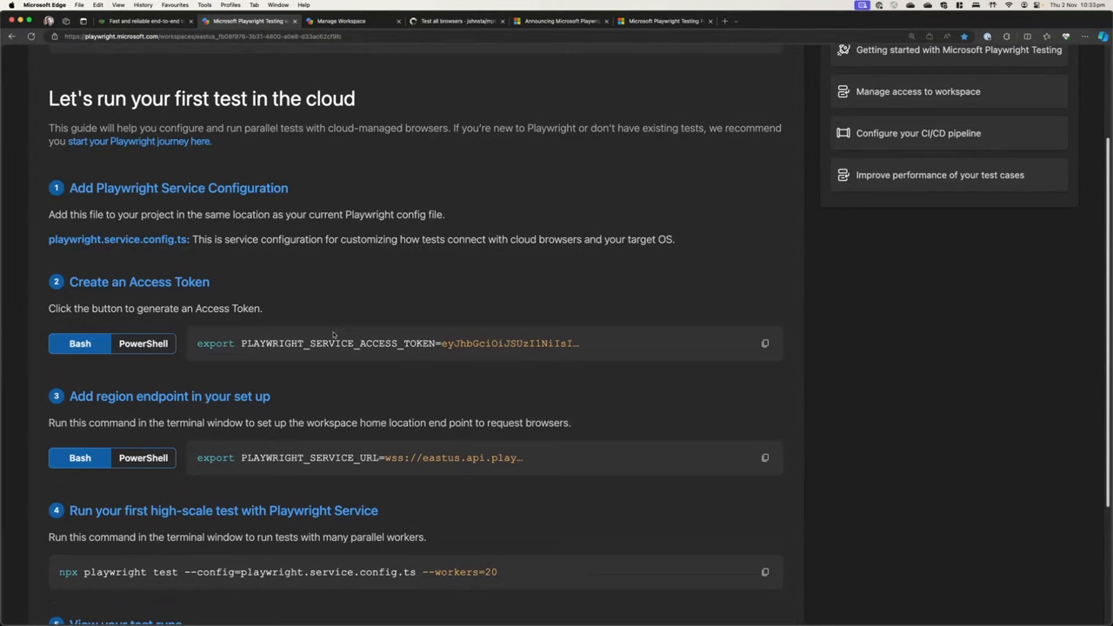
pyautogui.moveTo(244, 468)
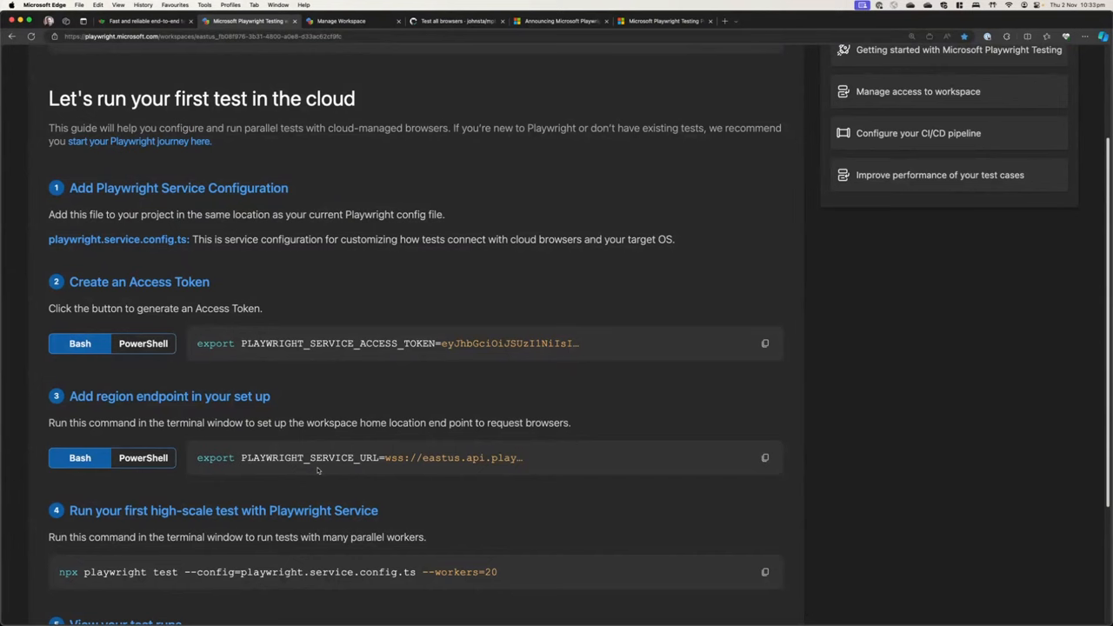
pyautogui.scroll(-3)
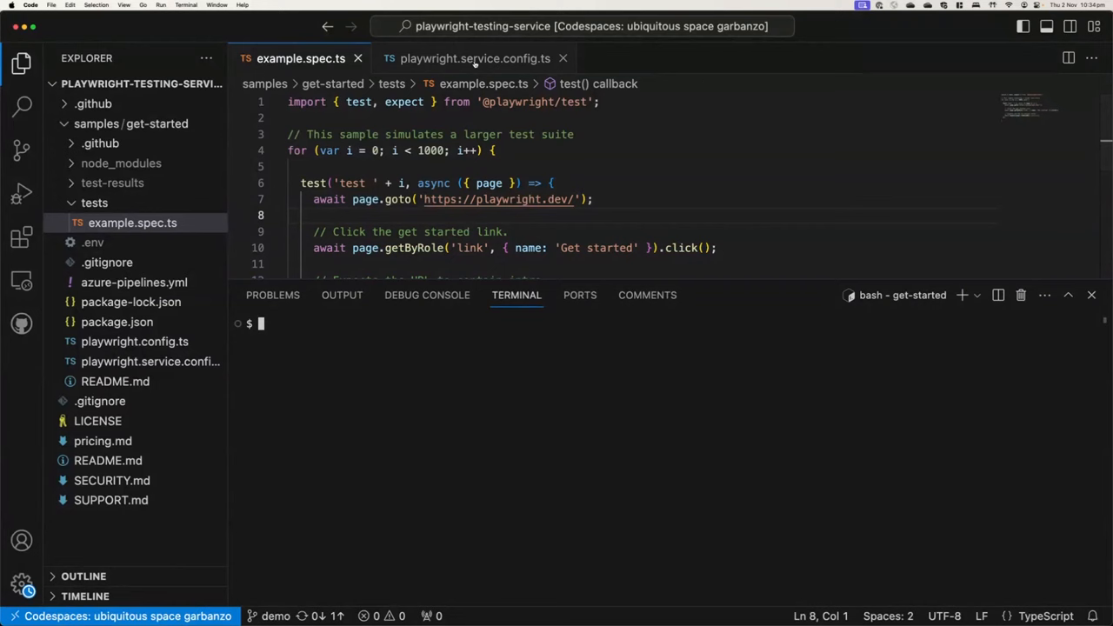
# Open playwright.service.config.ts, scroll its settings, and select the exposeNetwork localhost line
pyautogui.click(475, 58)
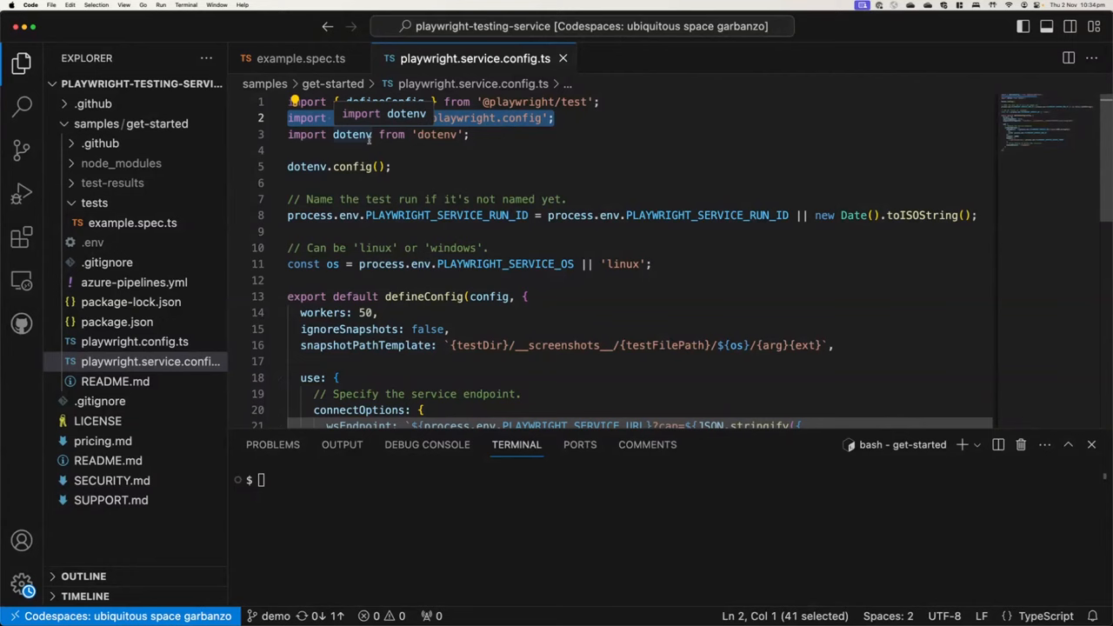
pyautogui.scroll(-3)
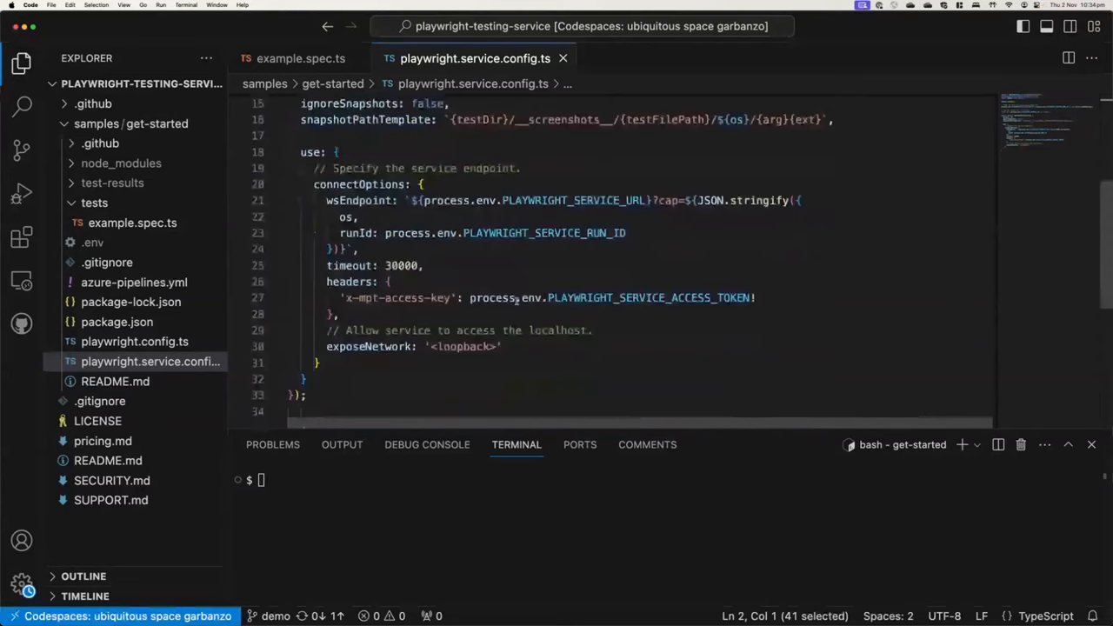
pyautogui.click(545, 297)
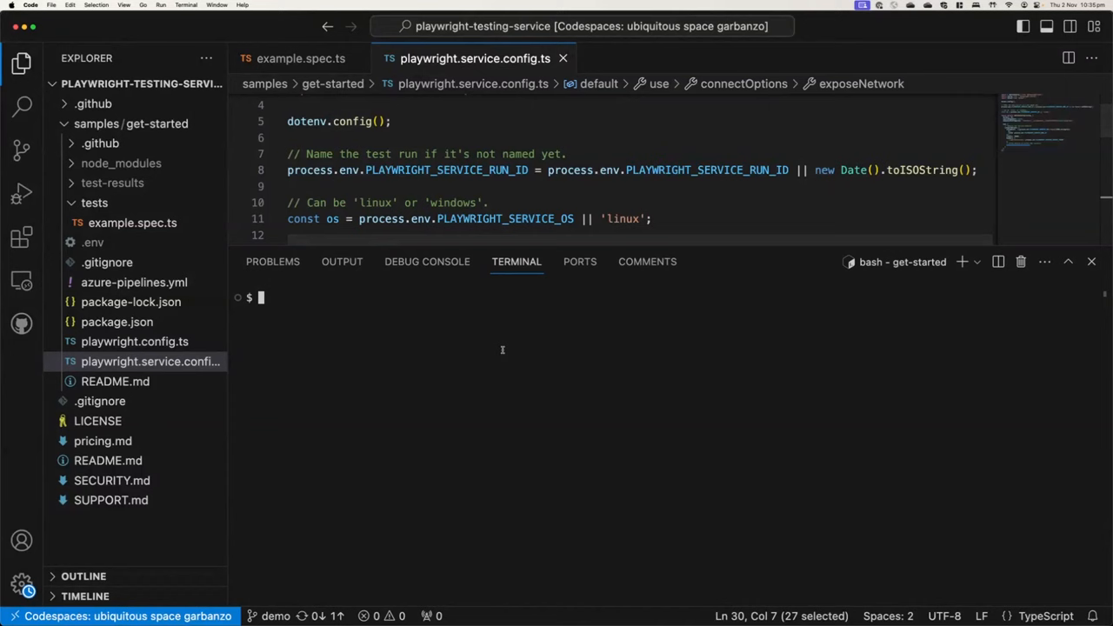
# Run npx playwright test --workers=40 -c playwright.service.config.ts
pyautogui.write('npx playwright test --workers=20')
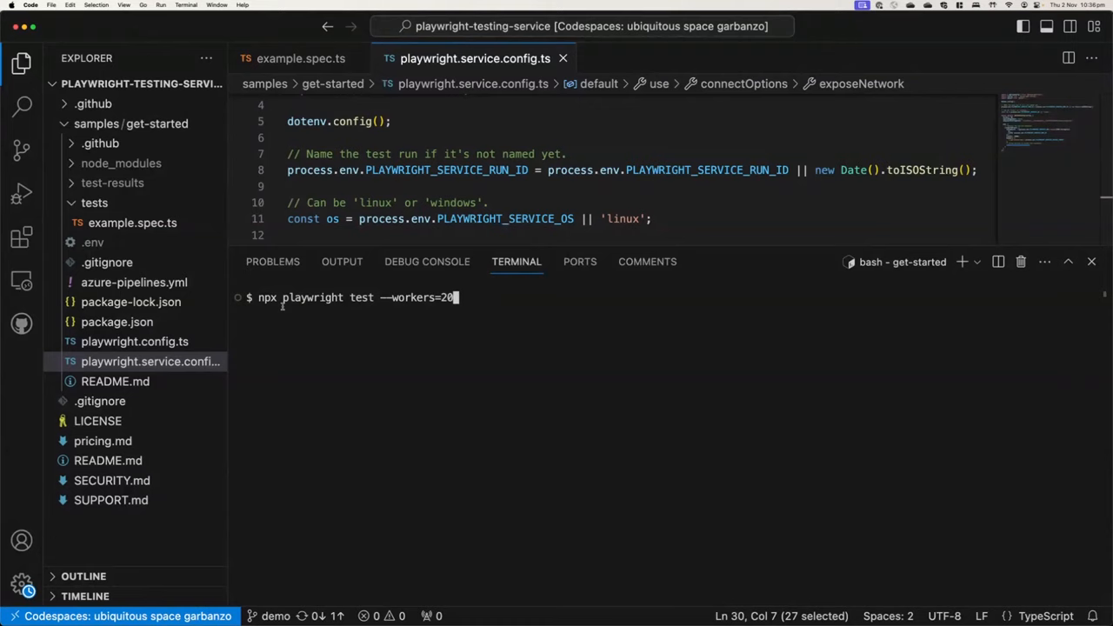
pyautogui.moveTo(783, 386)
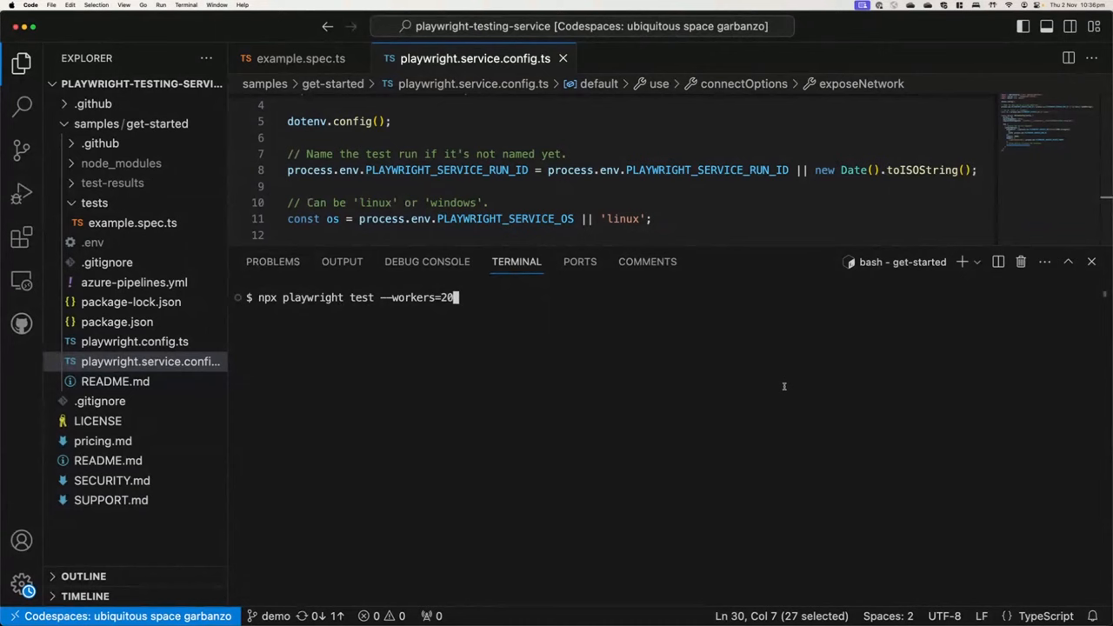
pyautogui.press('Backspace')
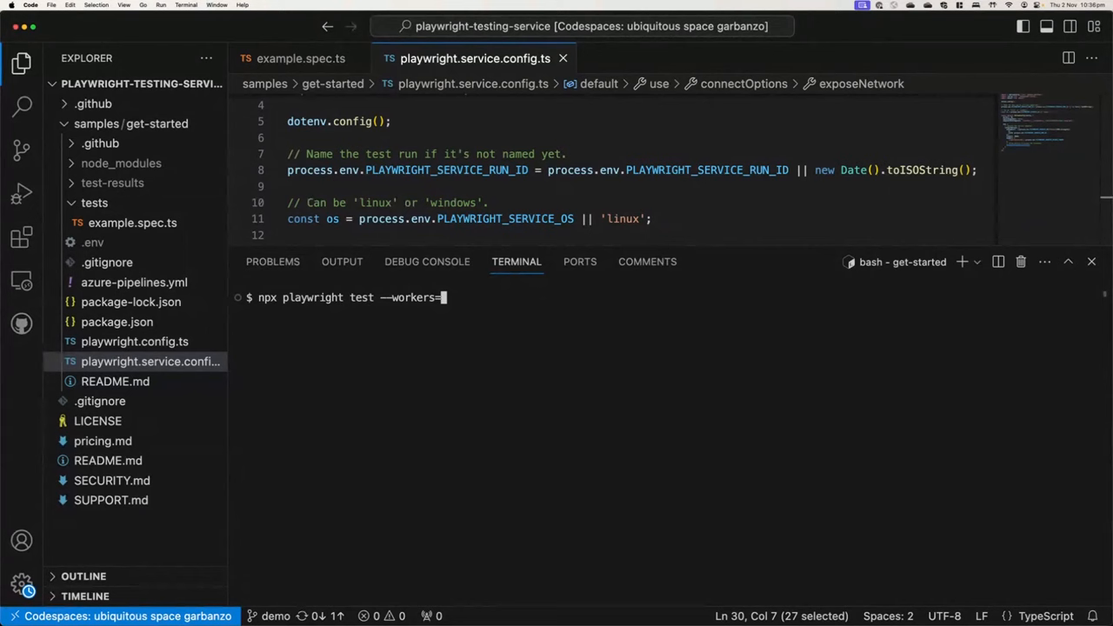
pyautogui.write('40 -c')
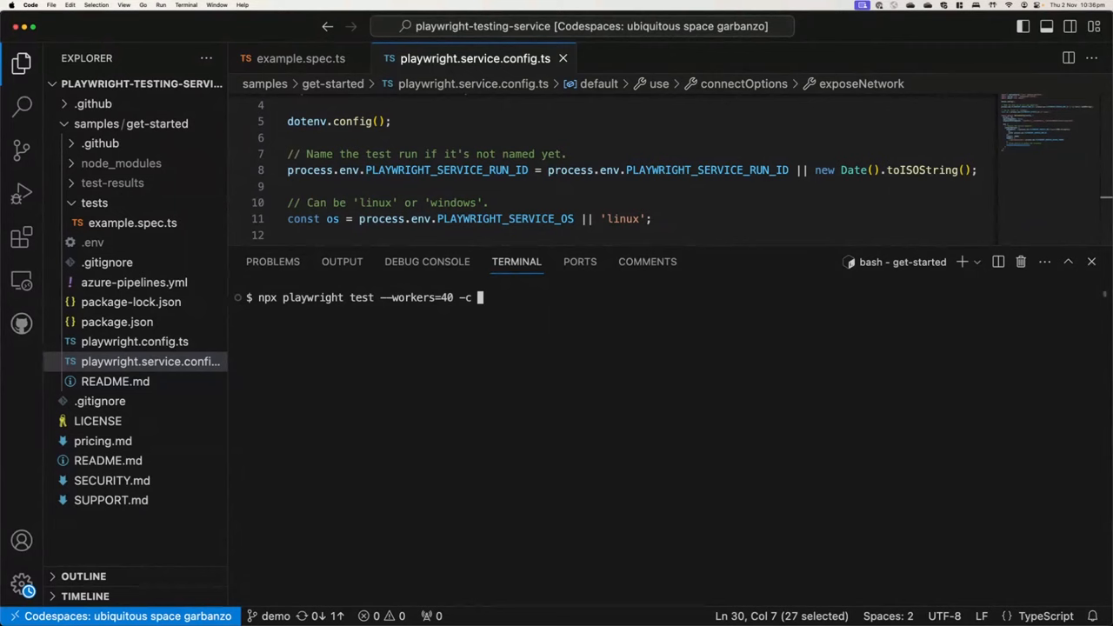
pyautogui.write('playwright.service.config.ts')
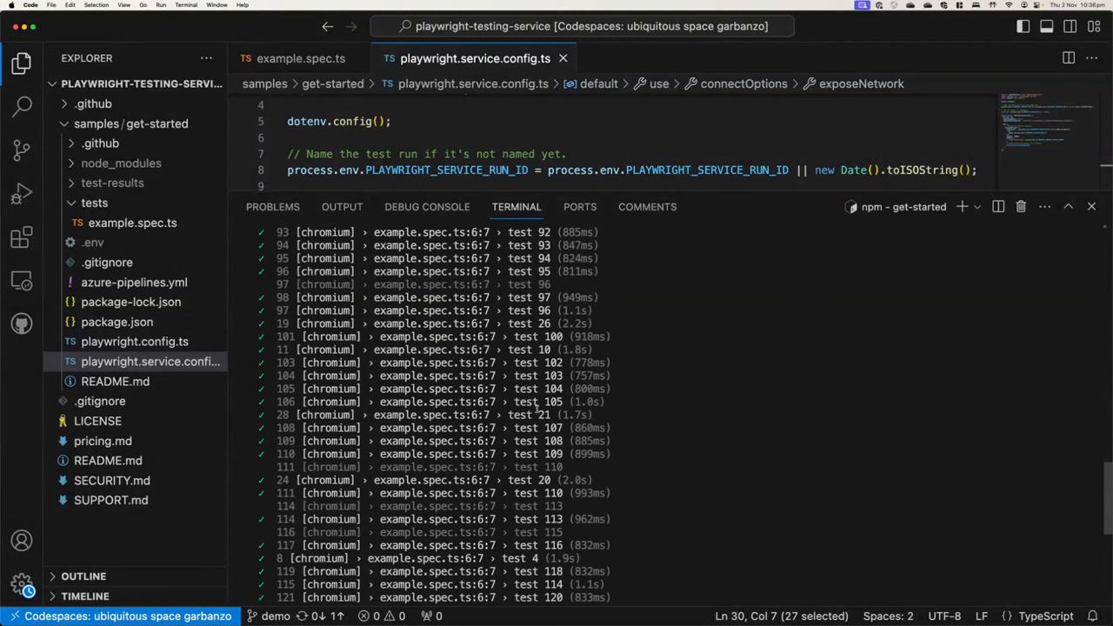
# Scroll through the parallel test run's terminal output
pyautogui.scroll(-3)
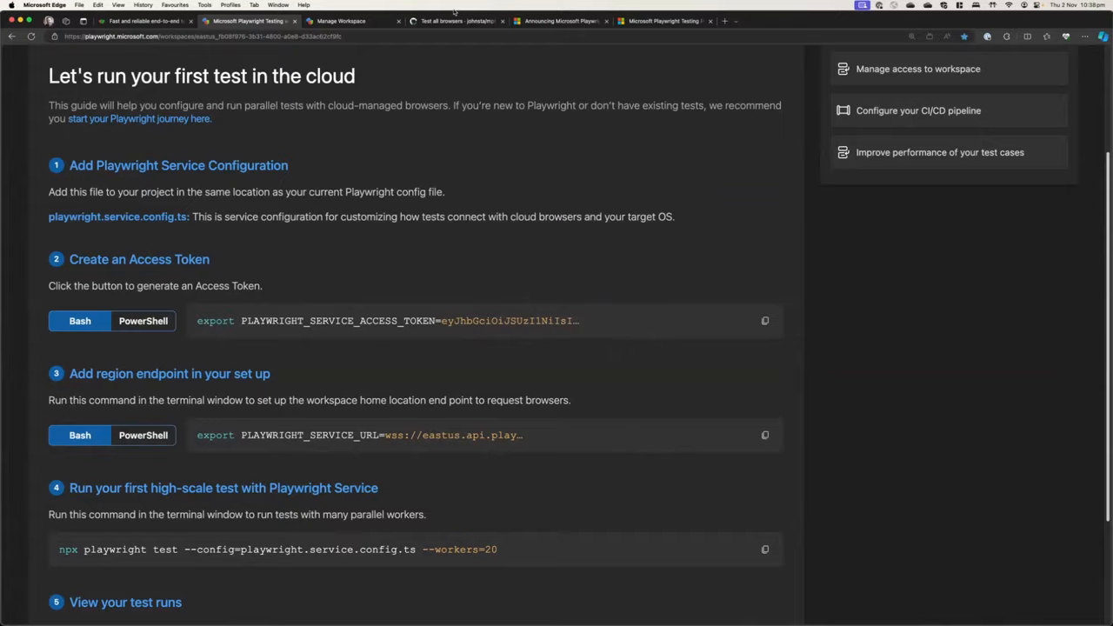
# Switch to the GitHub 'Test all browsers' Actions run tab
pyautogui.click(457, 21)
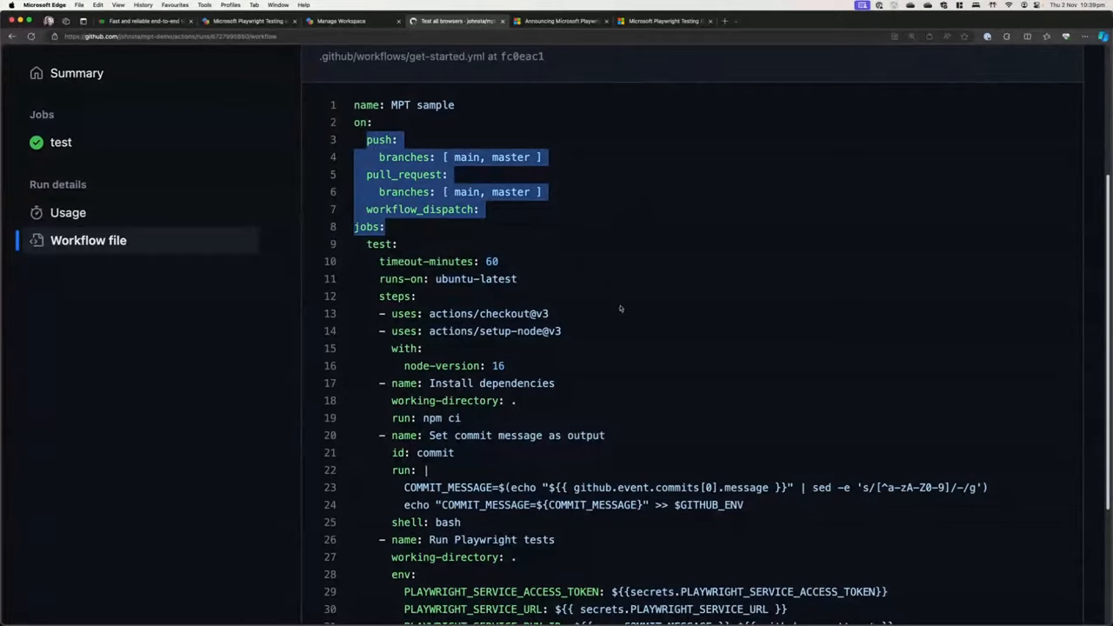
# Scroll the workflow file to the 10-worker test step and highlight its PLAYWRIGHT_SERVICE secrets
pyautogui.scroll(-3)
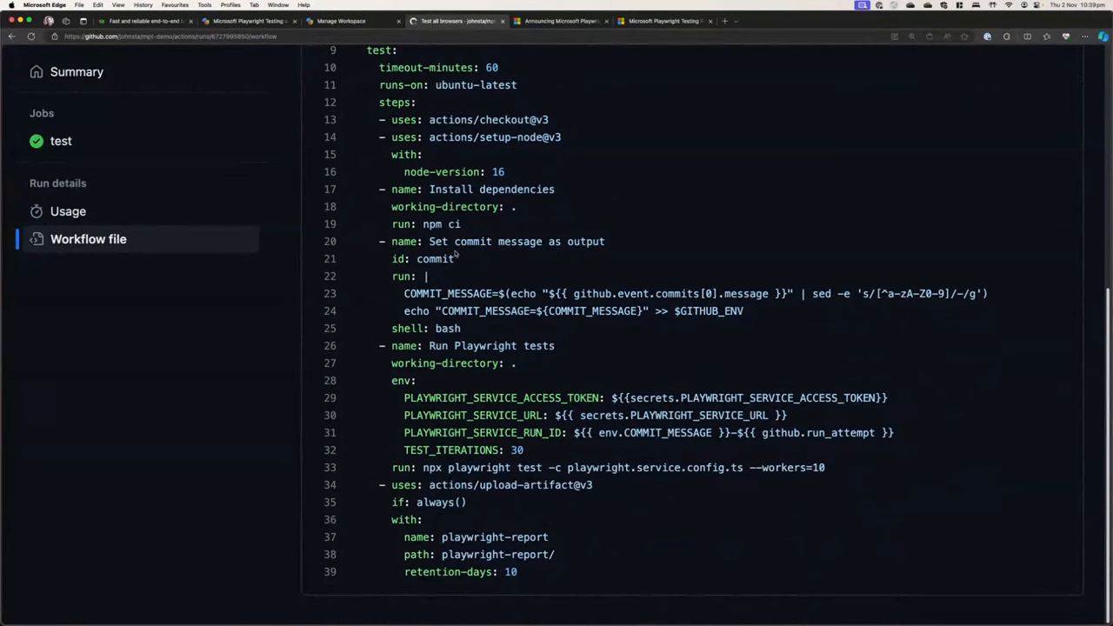
pyautogui.moveTo(474, 333)
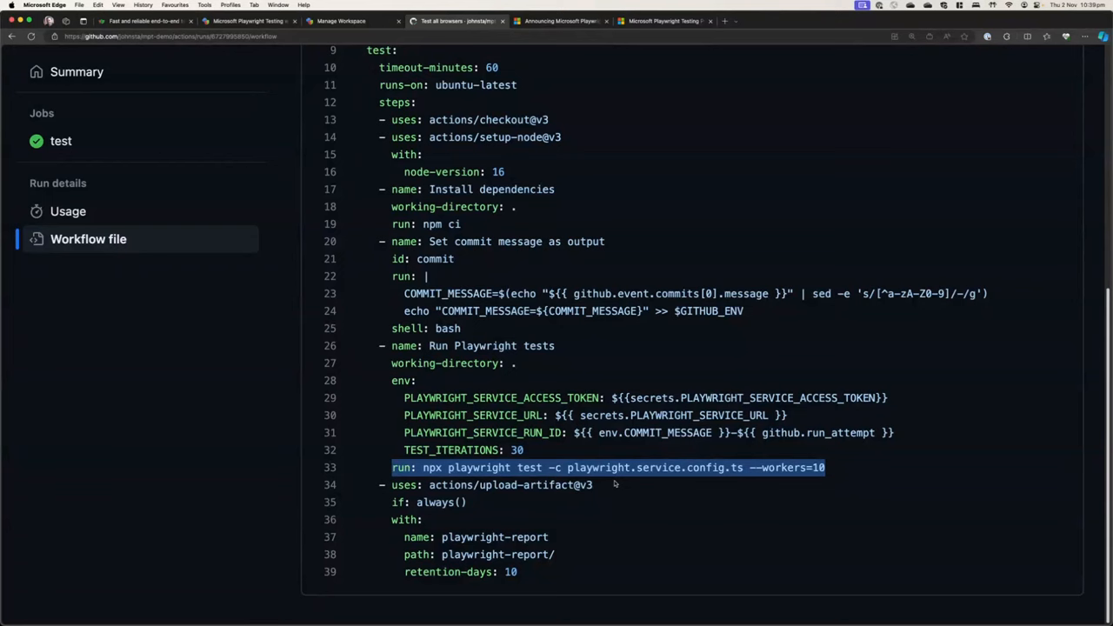
pyautogui.moveTo(597, 489)
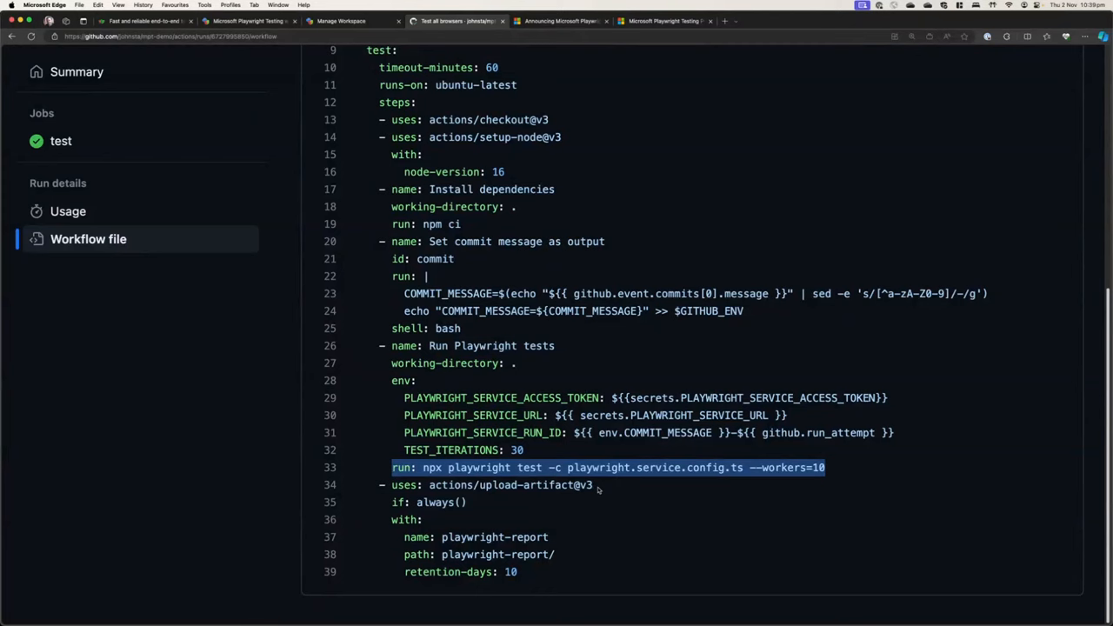
pyautogui.click(597, 490)
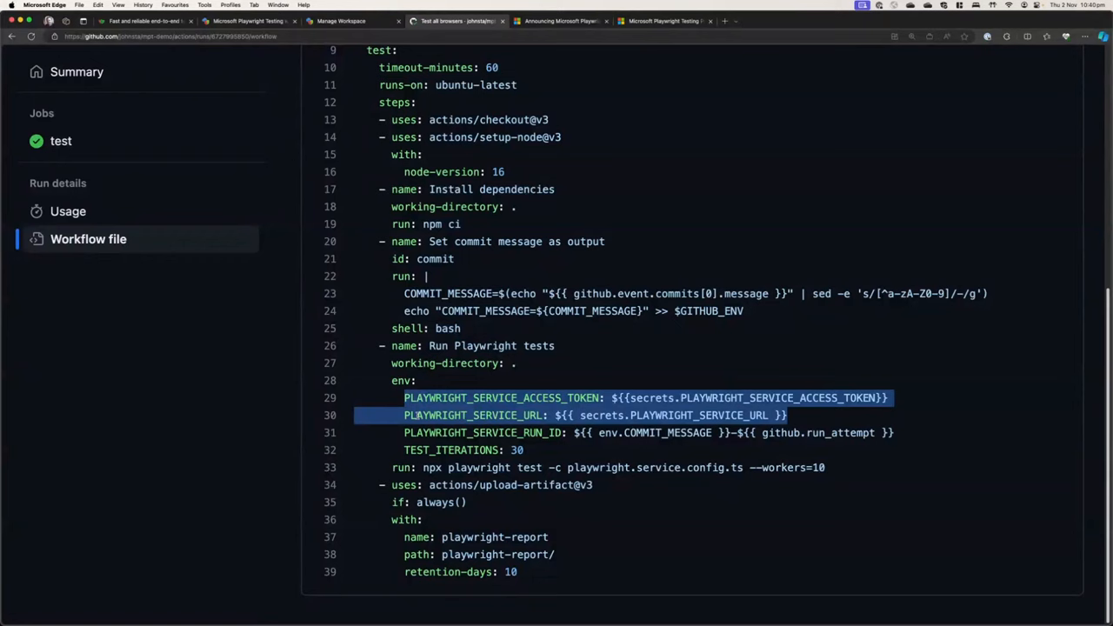
pyautogui.click(572, 375)
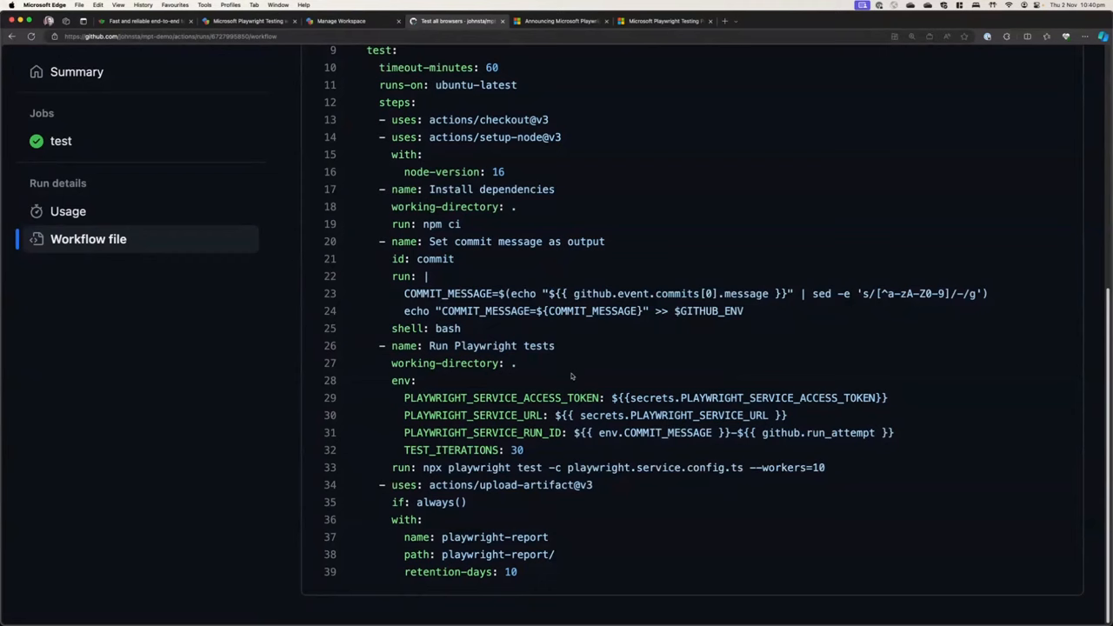
pyautogui.moveTo(412, 288)
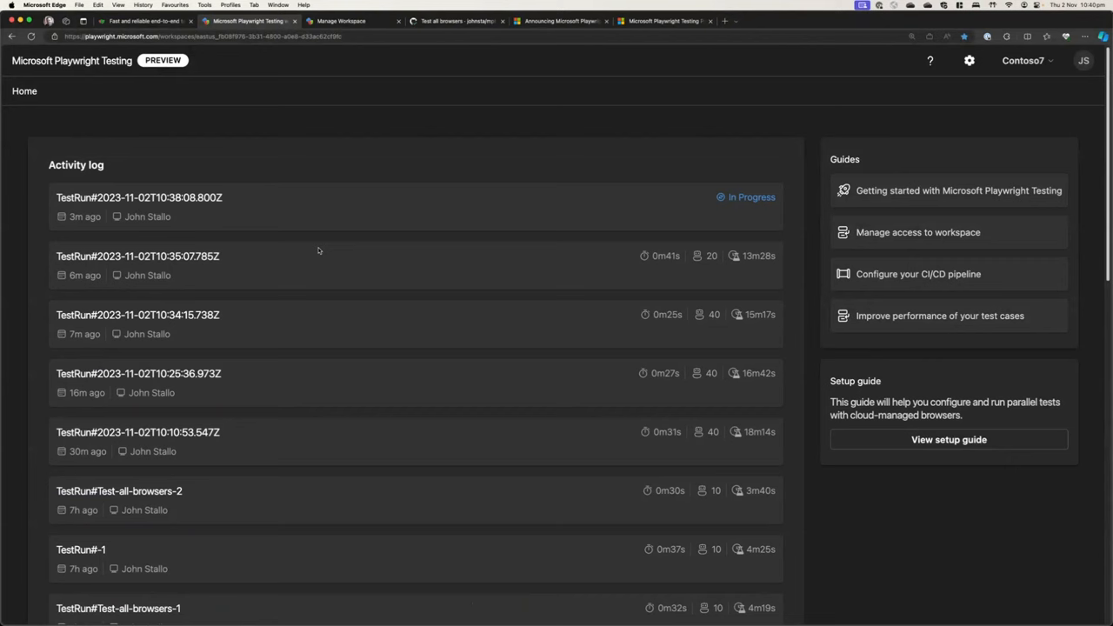
pyautogui.moveTo(294, 219)
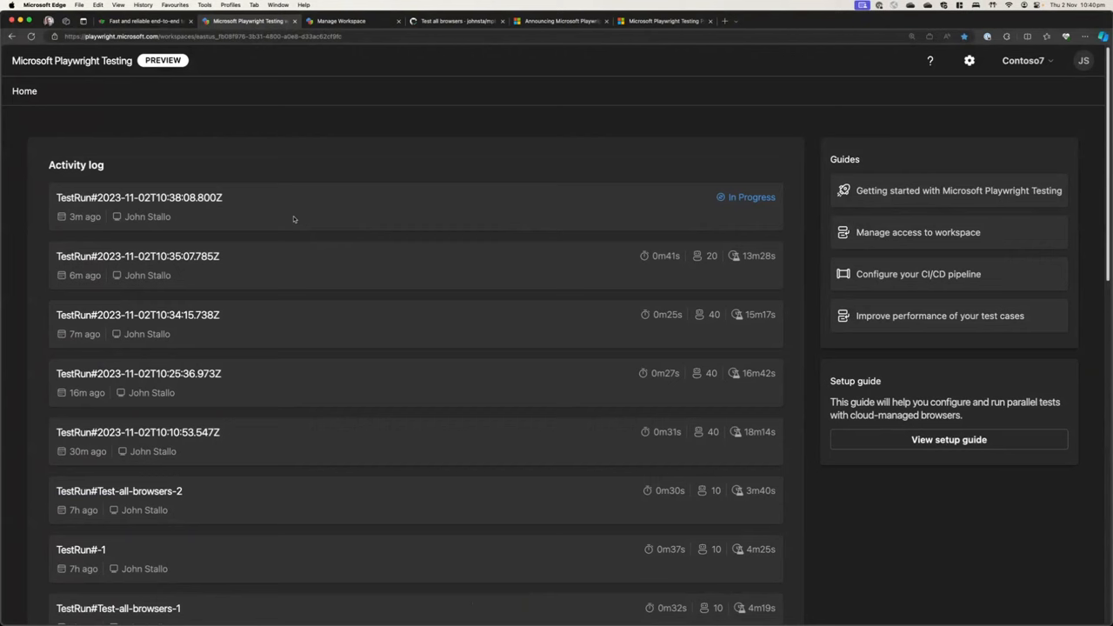
pyautogui.moveTo(77, 267)
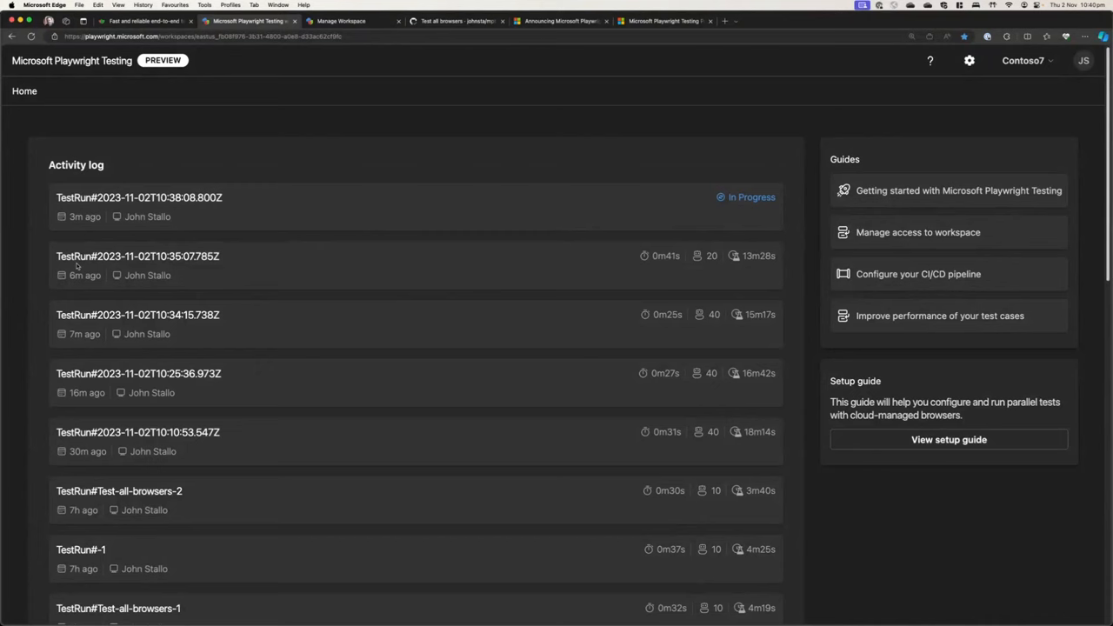
pyautogui.moveTo(203, 215)
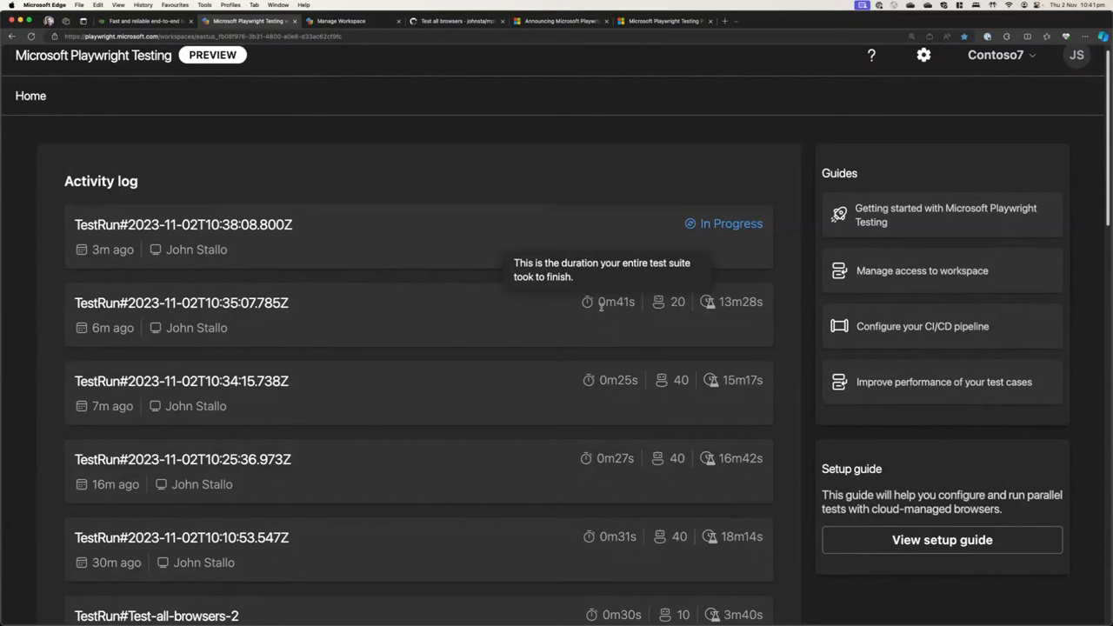
pyautogui.moveTo(608, 321)
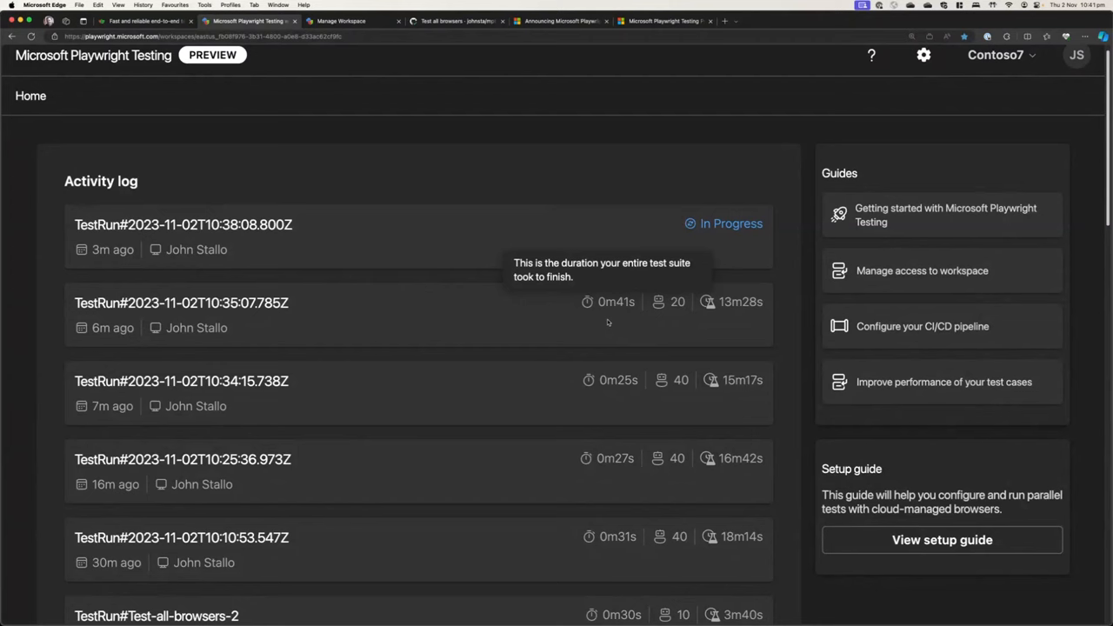
pyautogui.moveTo(639, 314)
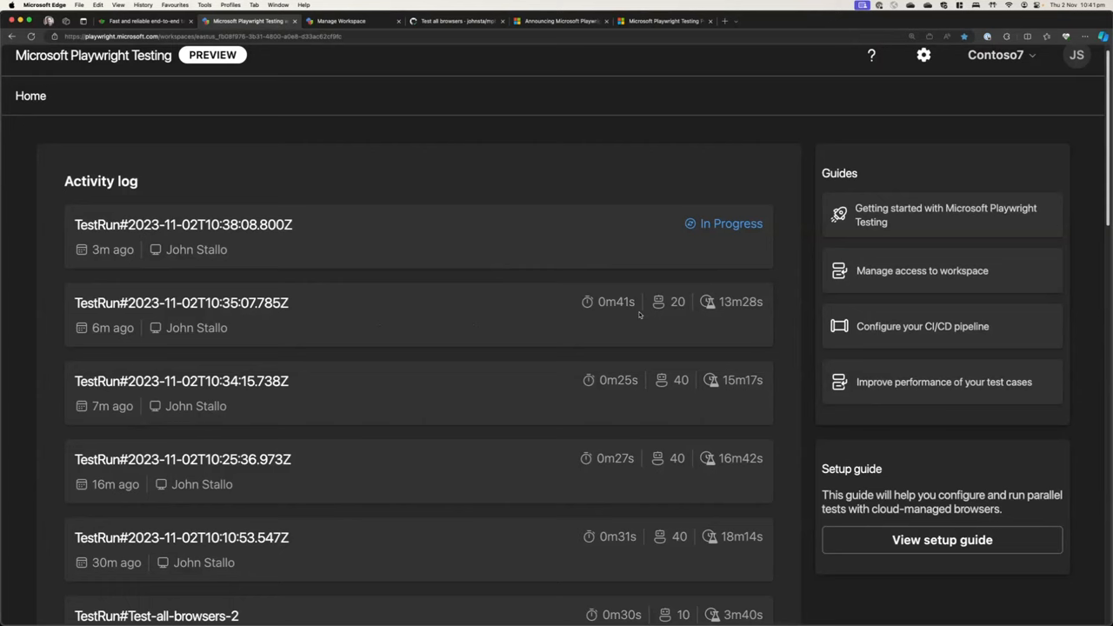
pyautogui.moveTo(616, 302)
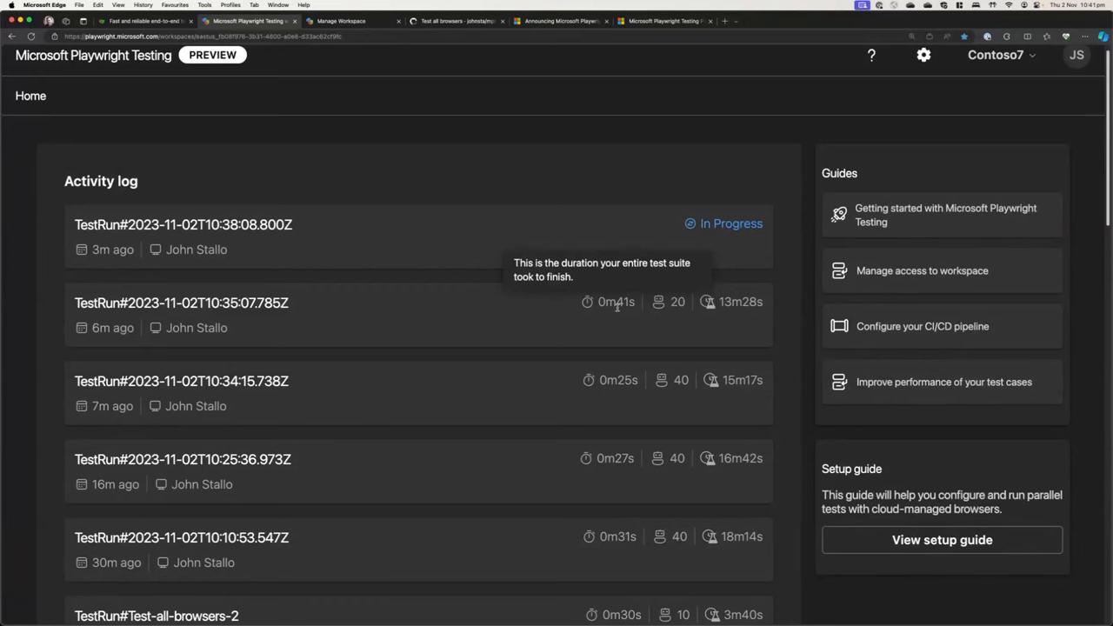
pyautogui.moveTo(659, 302)
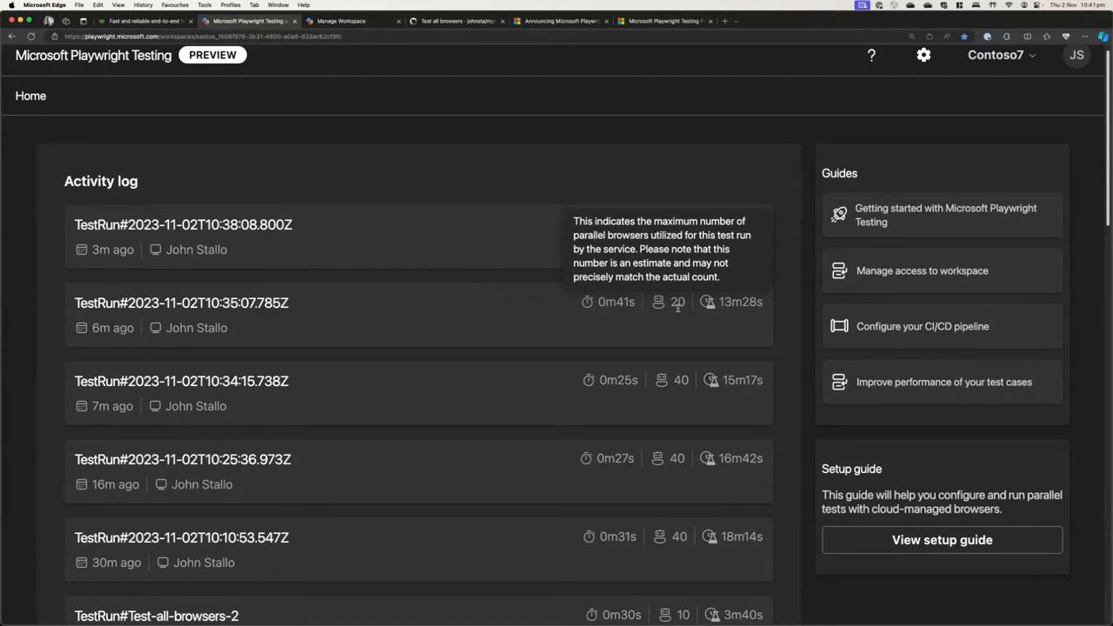
pyautogui.moveTo(712, 302)
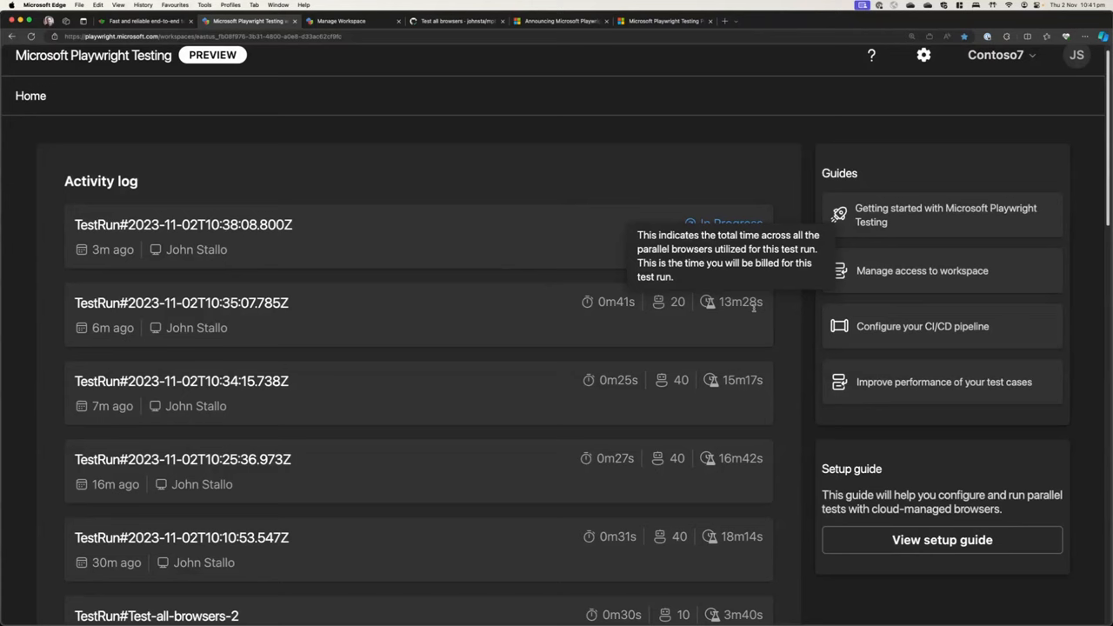
pyautogui.moveTo(727, 331)
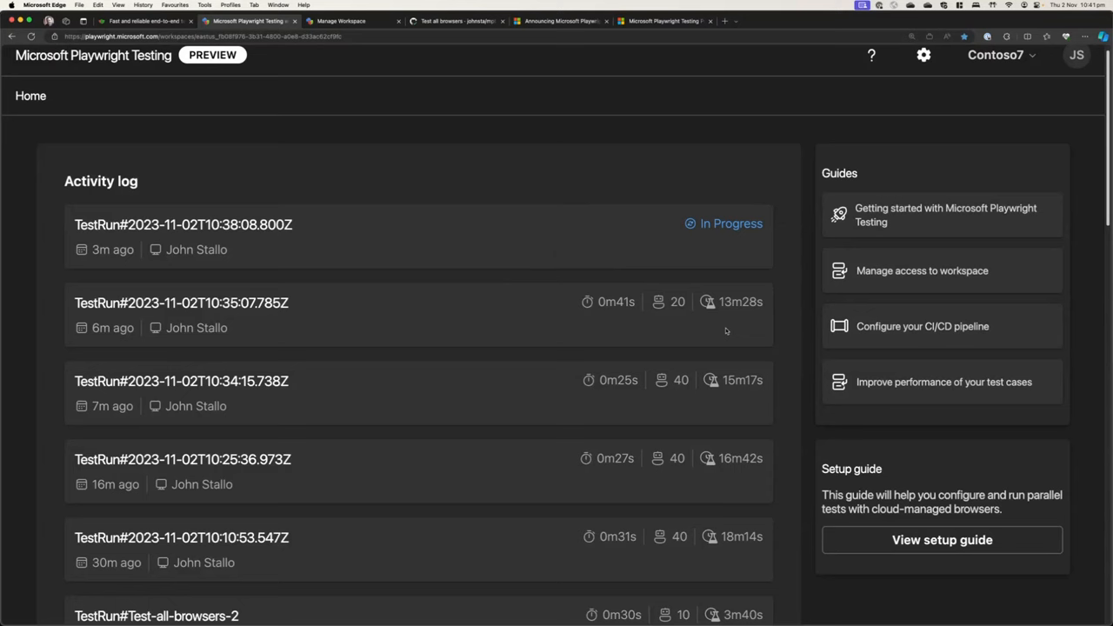
pyautogui.moveTo(700, 329)
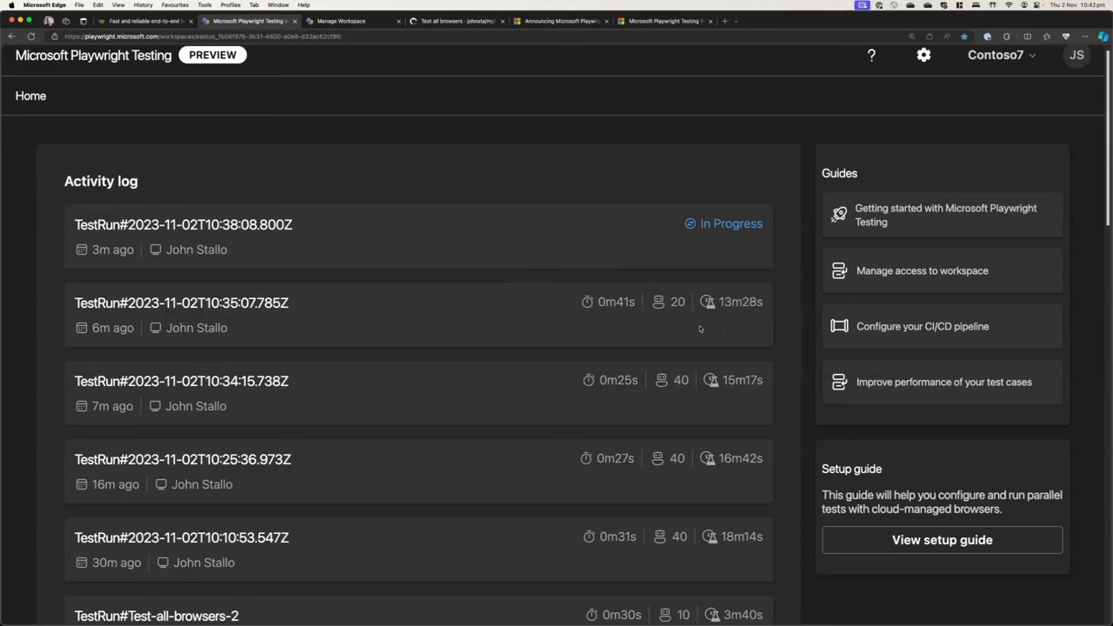